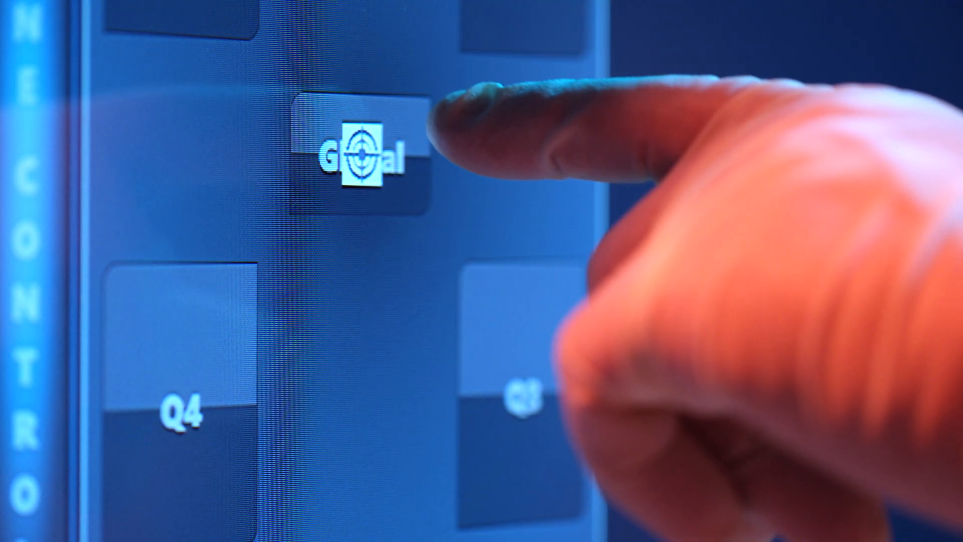
Step: Move from GT2 clock leveling through Auto Align to the Motor Joysticks page with stage, camera and focus positions
{"action": "left_click", "coordinate": [362, 154]}
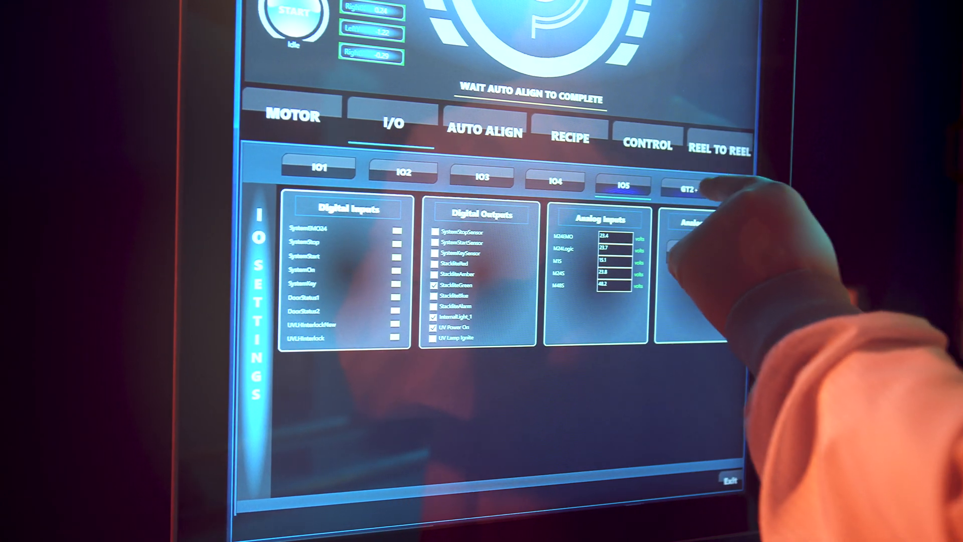
{"action": "left_click", "coordinate": [685, 183]}
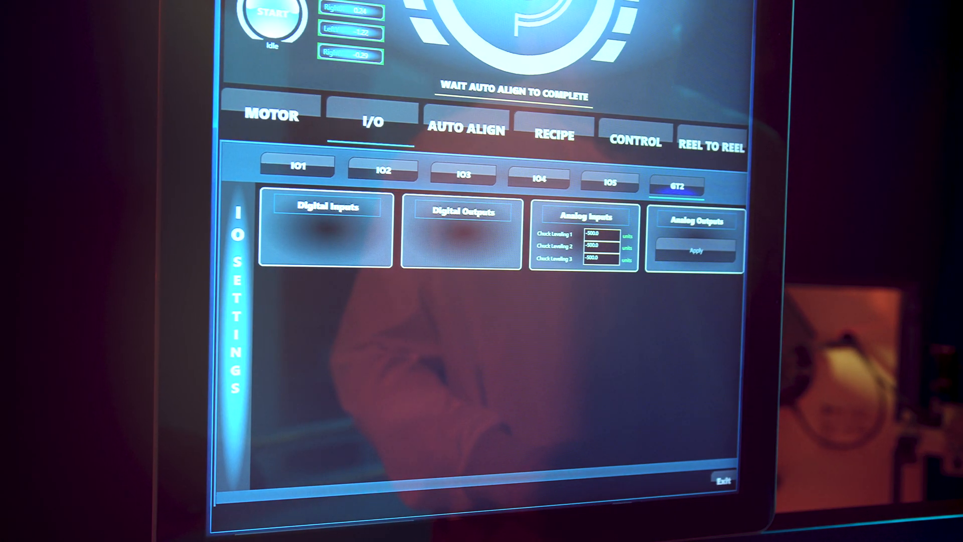
{"action": "left_click", "coordinate": [465, 129]}
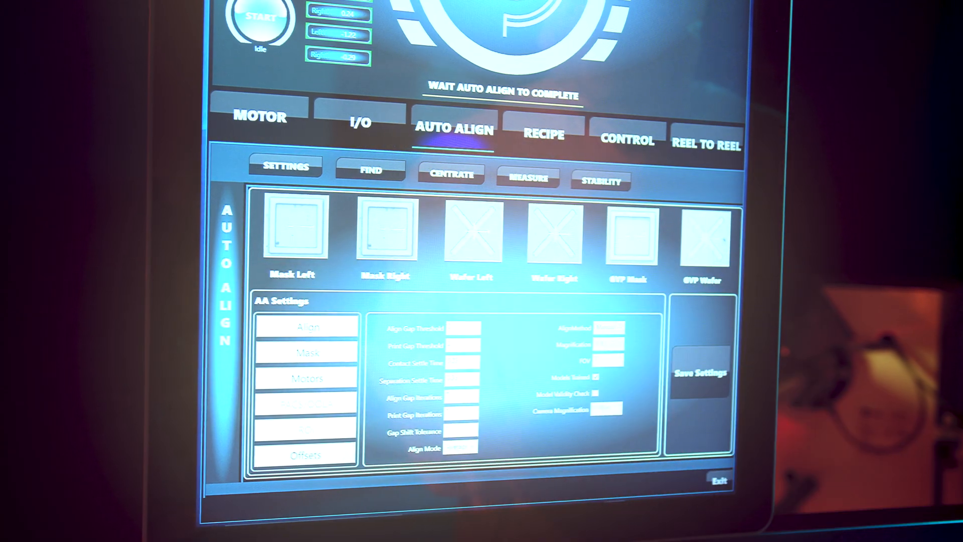
{"action": "left_click", "coordinate": [259, 117]}
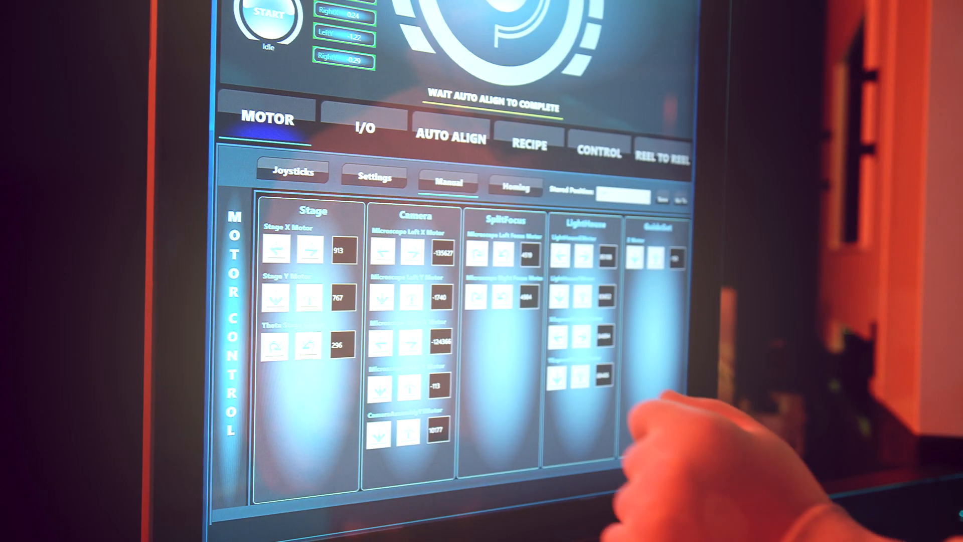
{"action": "left_click", "coordinate": [292, 172]}
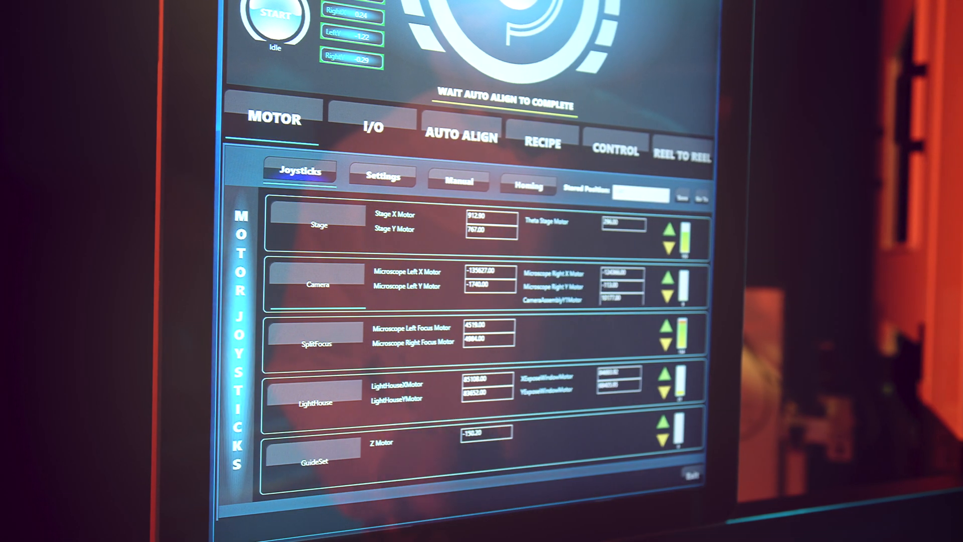